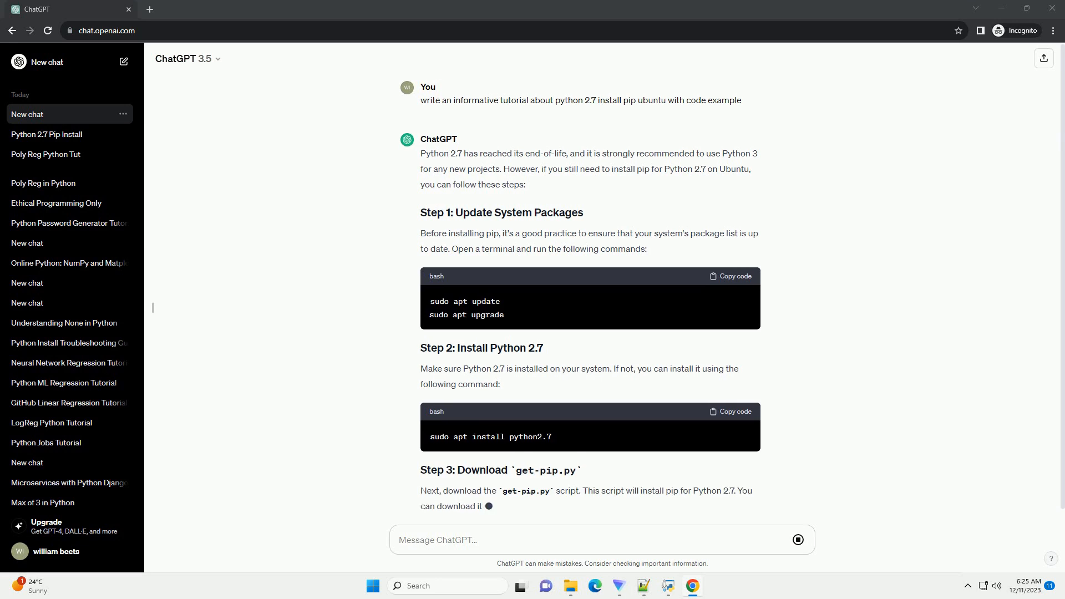
scroll(down, 3)
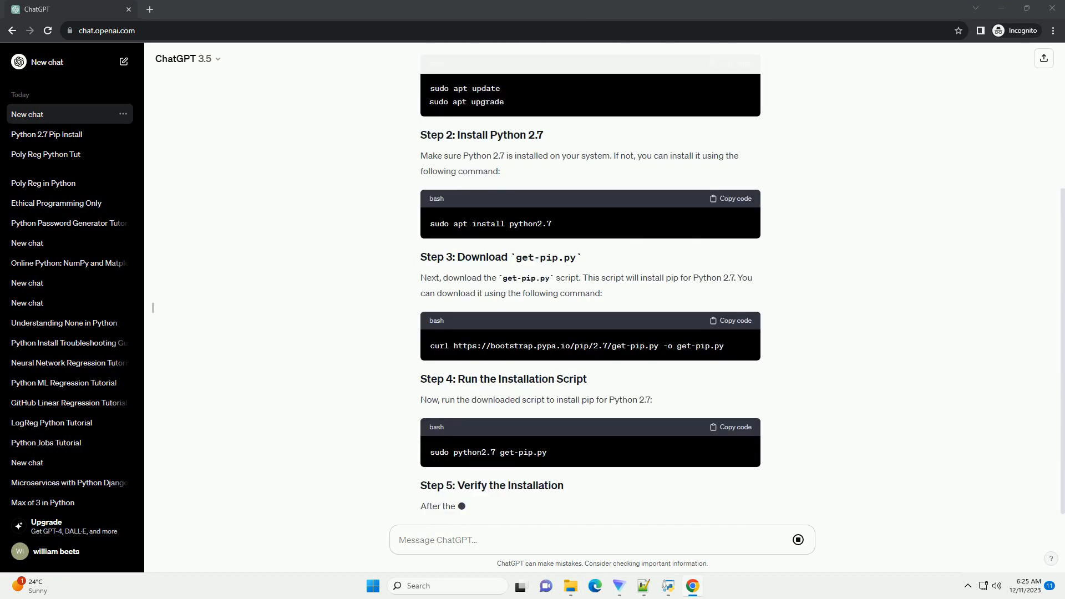
scroll(down, 3)
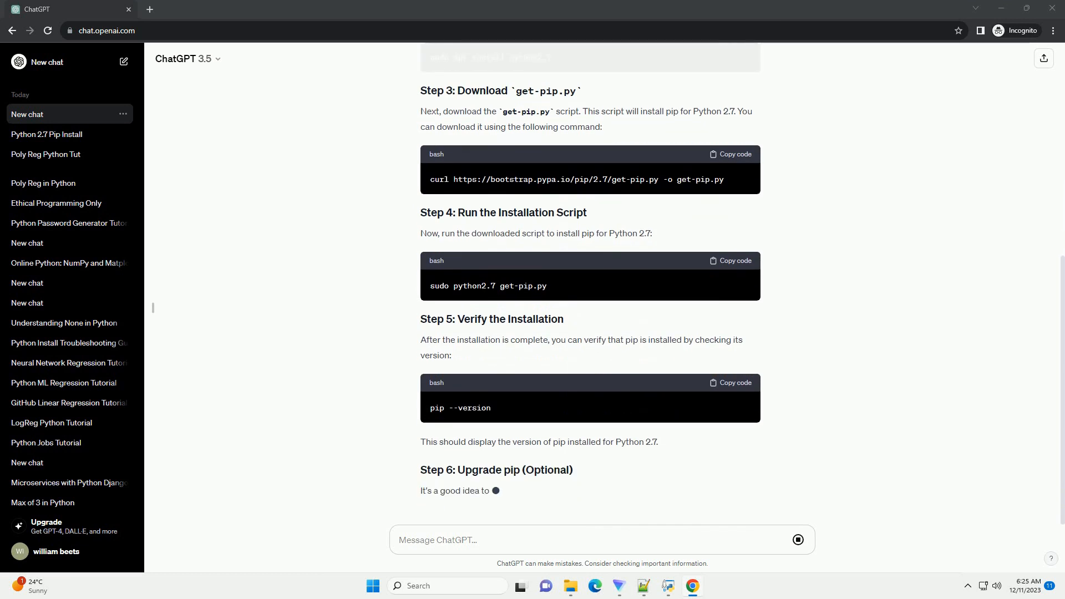
scroll(down, 3)
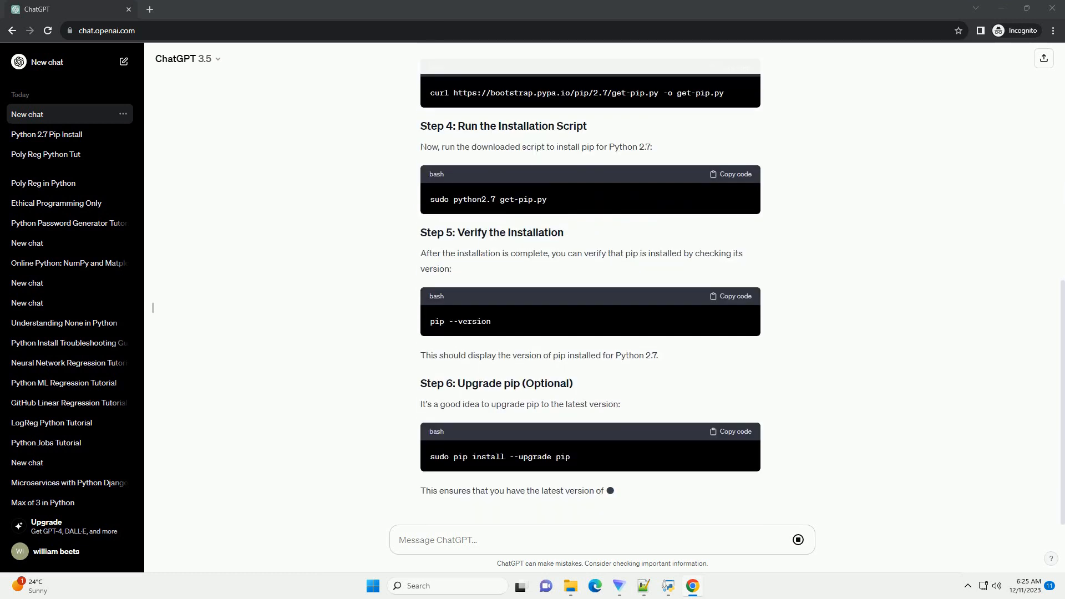
scroll(down, 3)
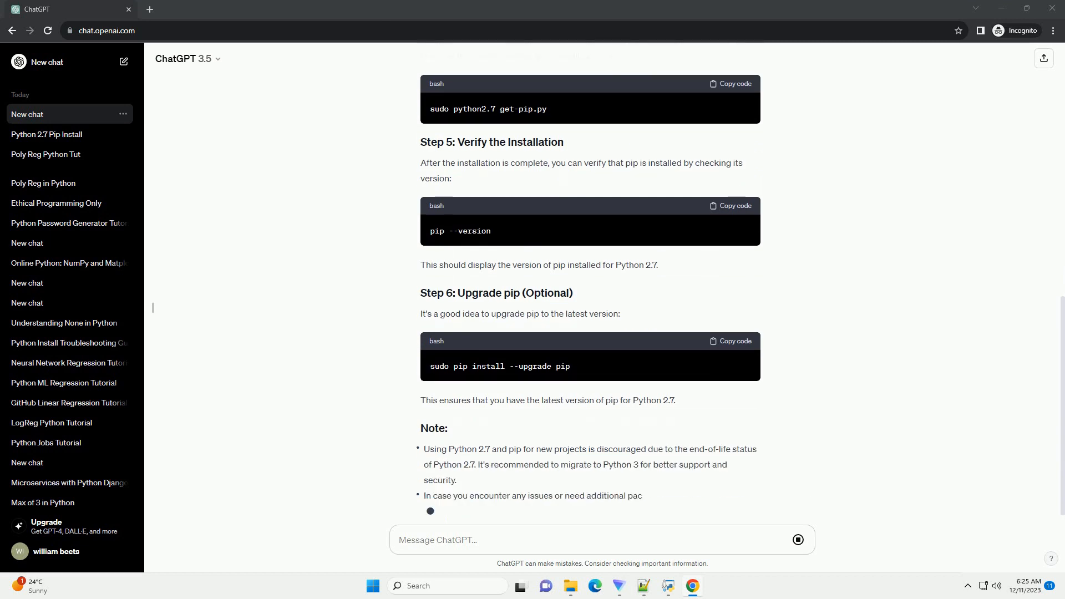
scroll(down, 3)
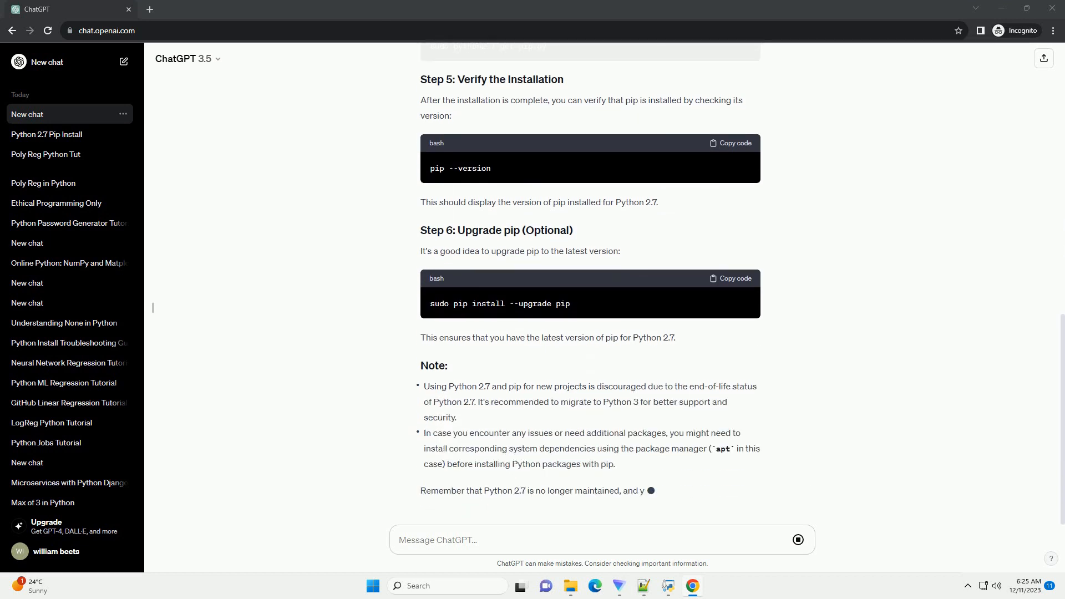